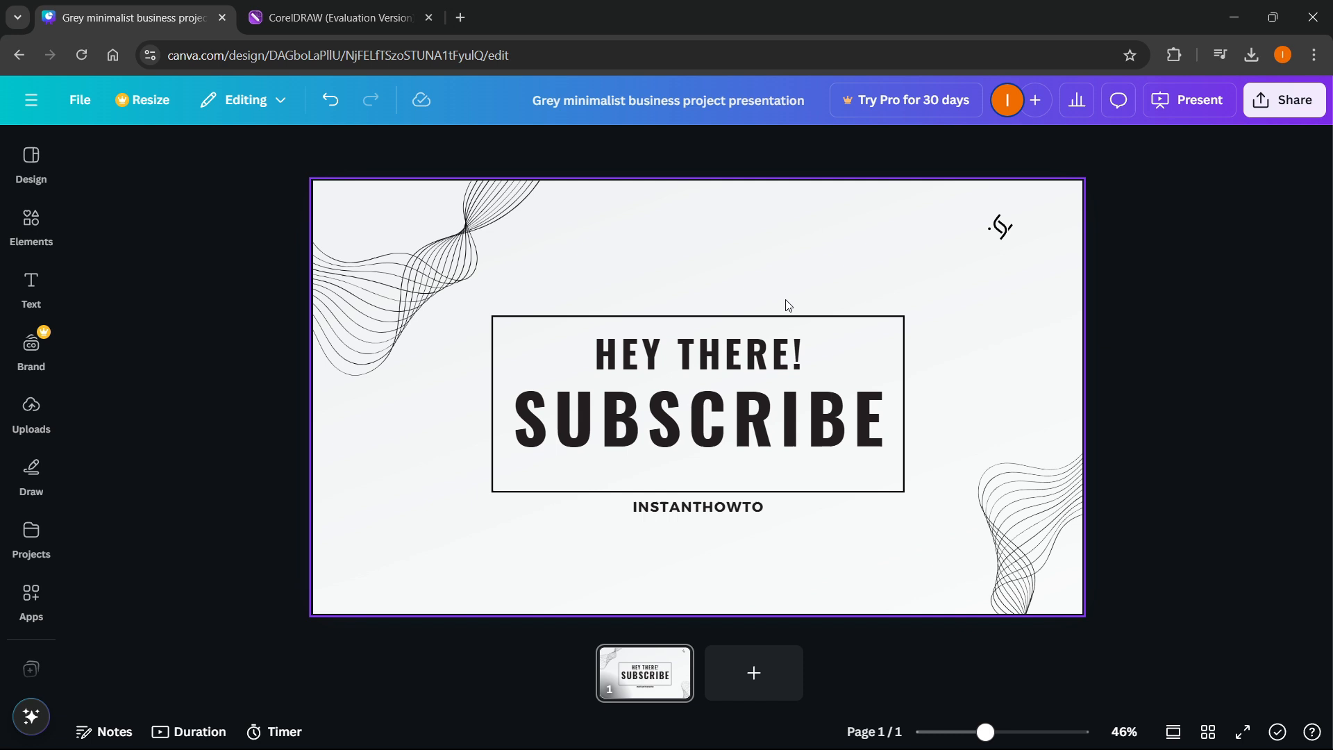
- Download the Canva design as a PDF Print file
{"action": "left_click", "coordinate": [1284, 99]}
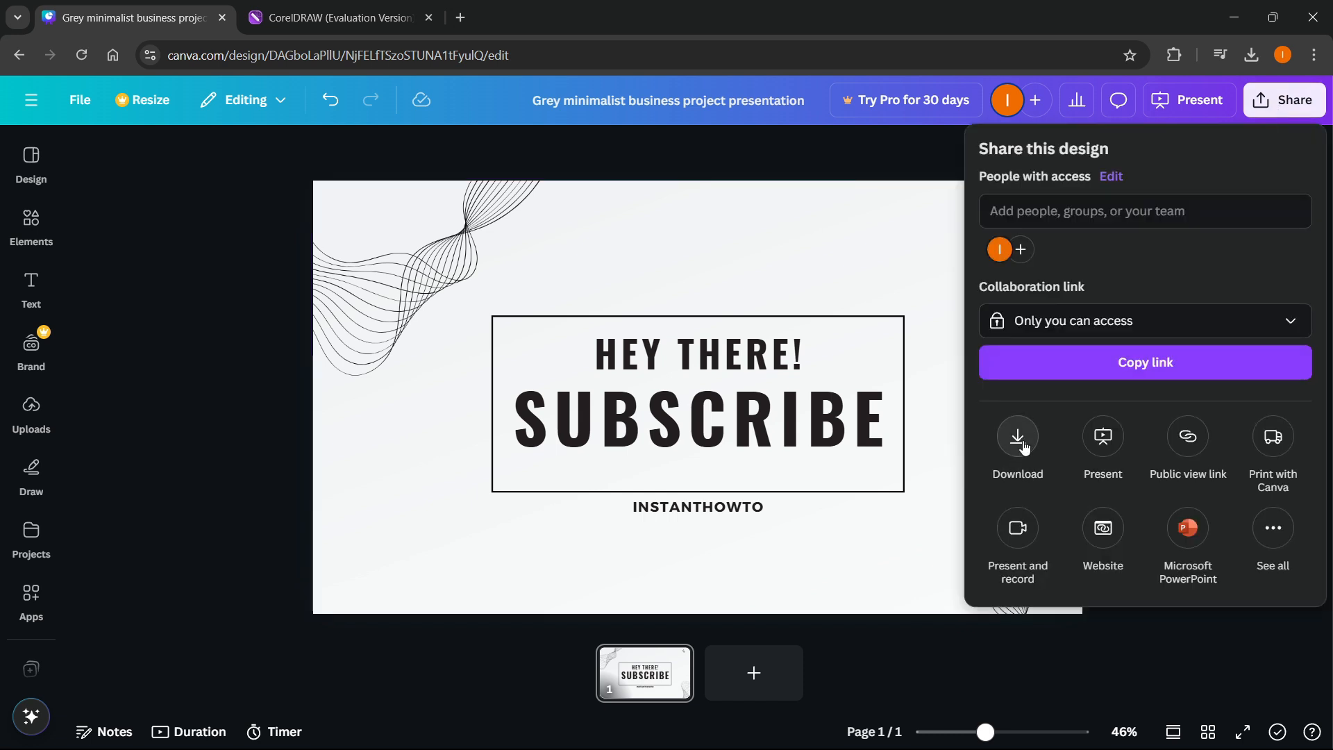
{"action": "left_click", "coordinate": [1017, 442]}
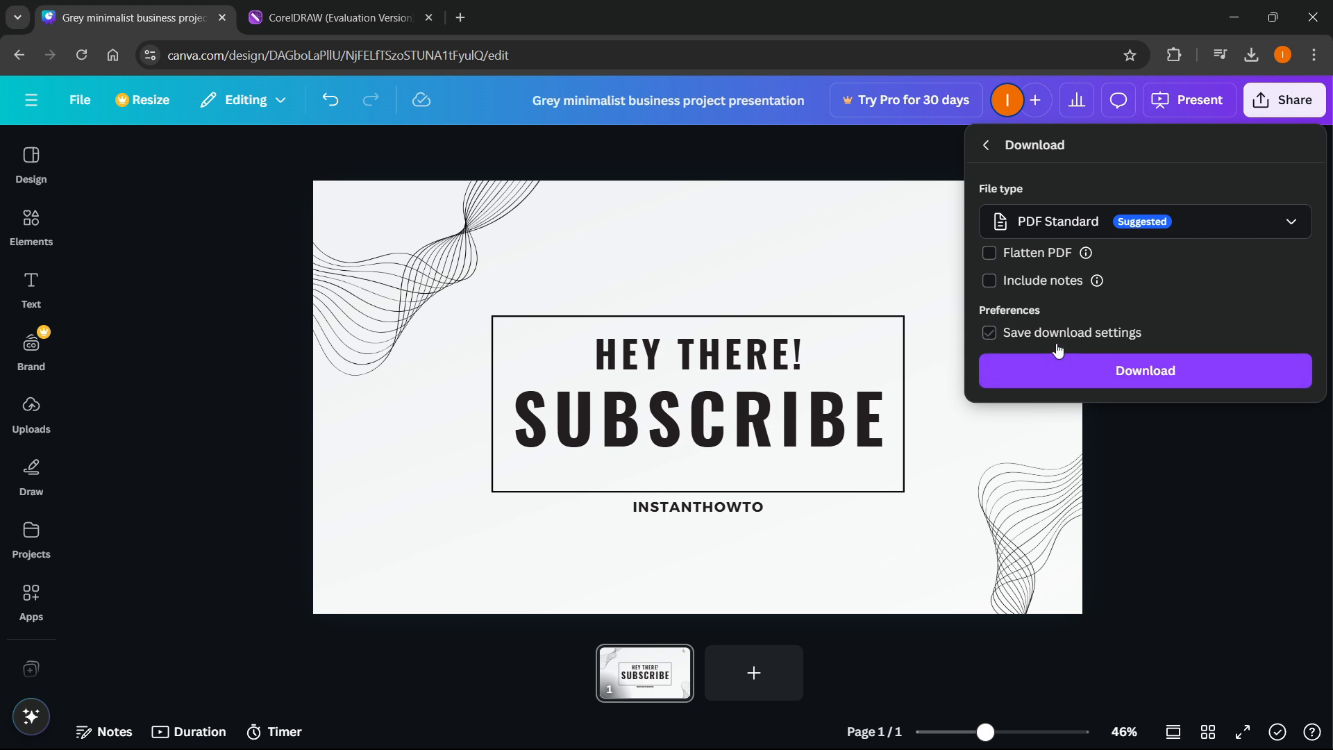
{"action": "left_click", "coordinate": [1144, 221]}
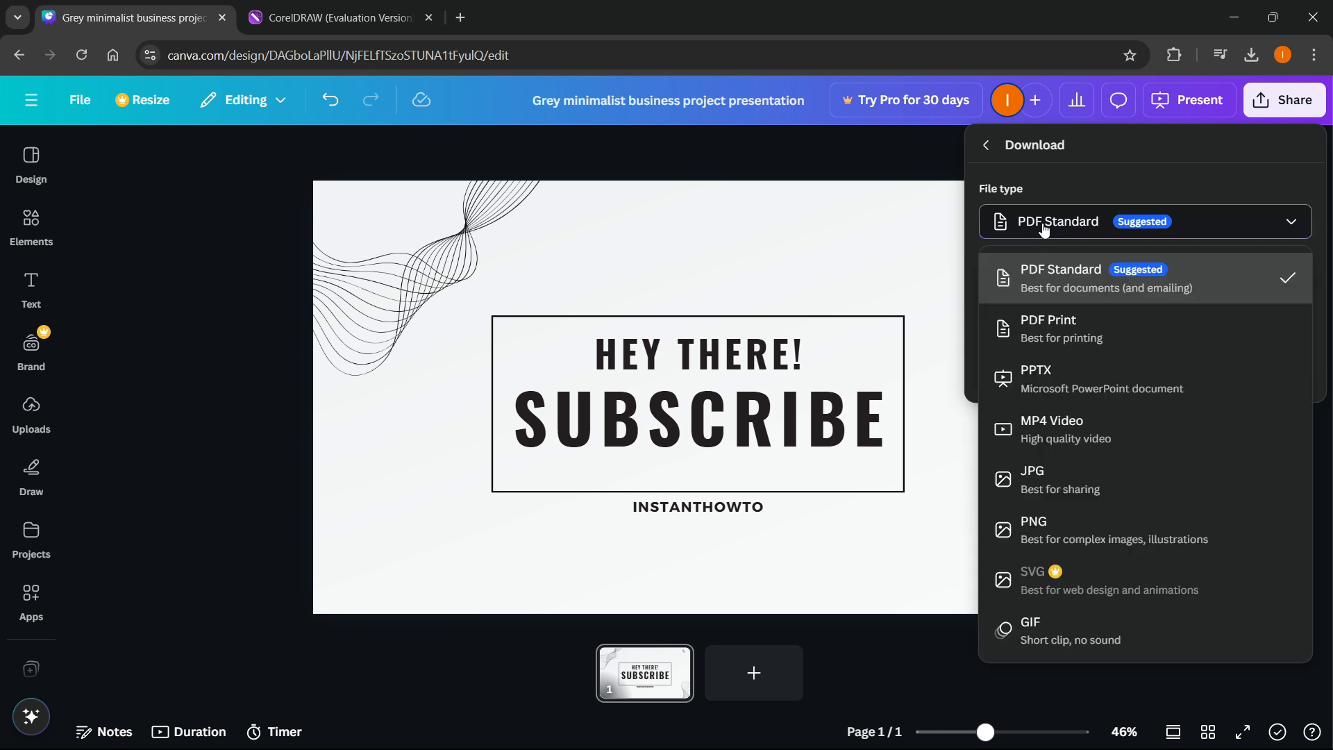
{"action": "mouse_move", "coordinate": [1091, 330]}
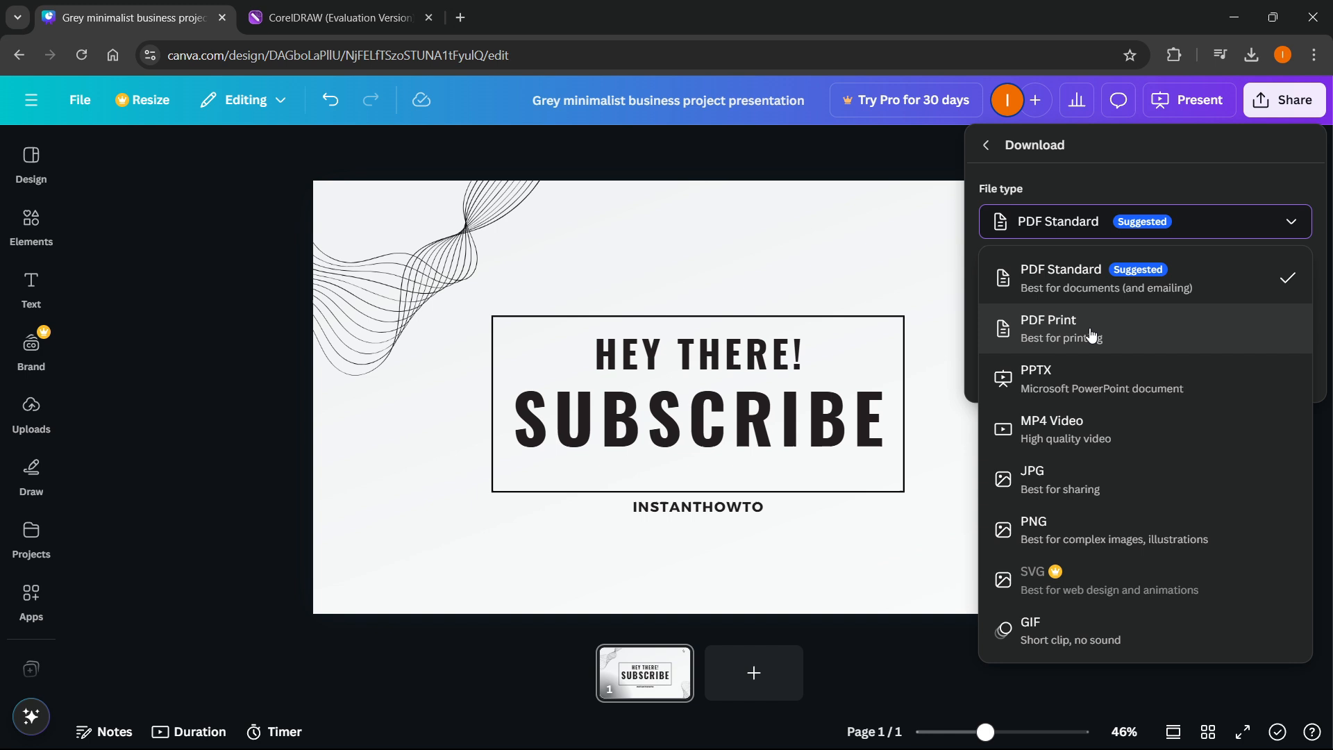
{"action": "left_click", "coordinate": [1049, 327]}
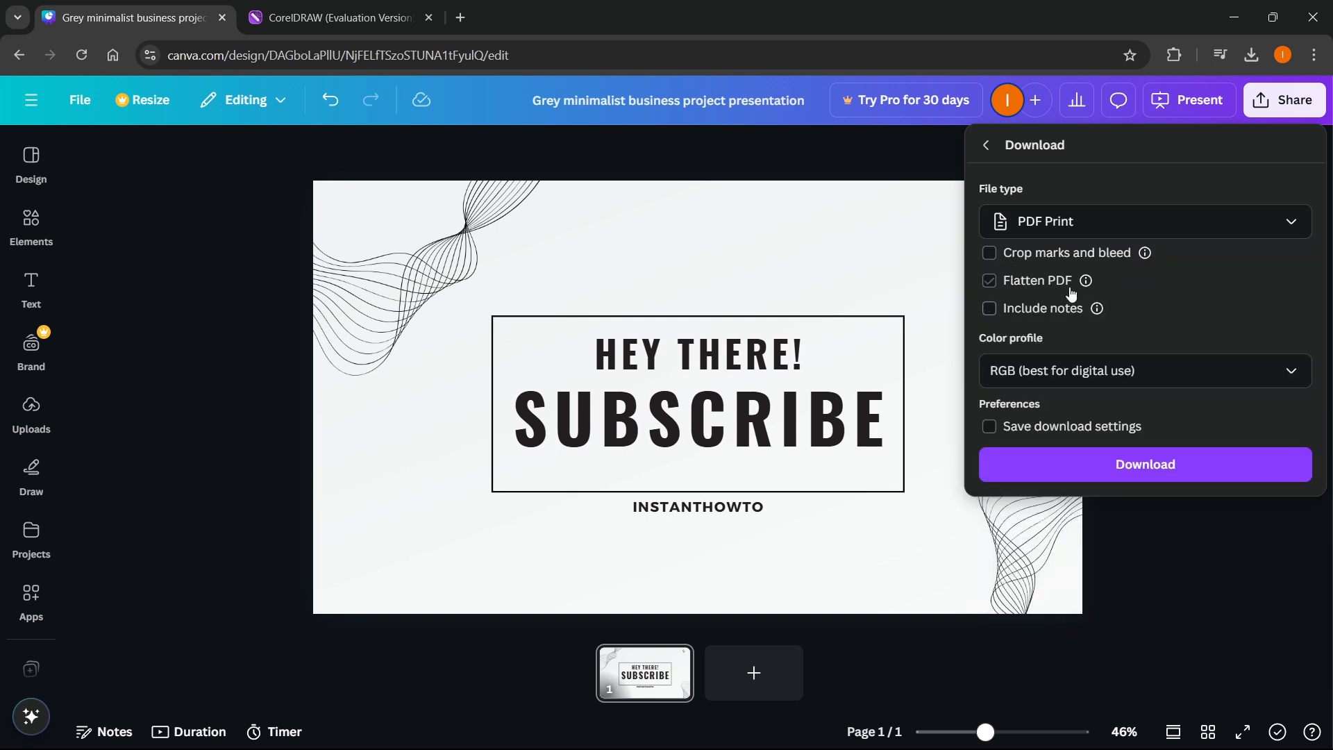
{"action": "left_click", "coordinate": [1145, 465]}
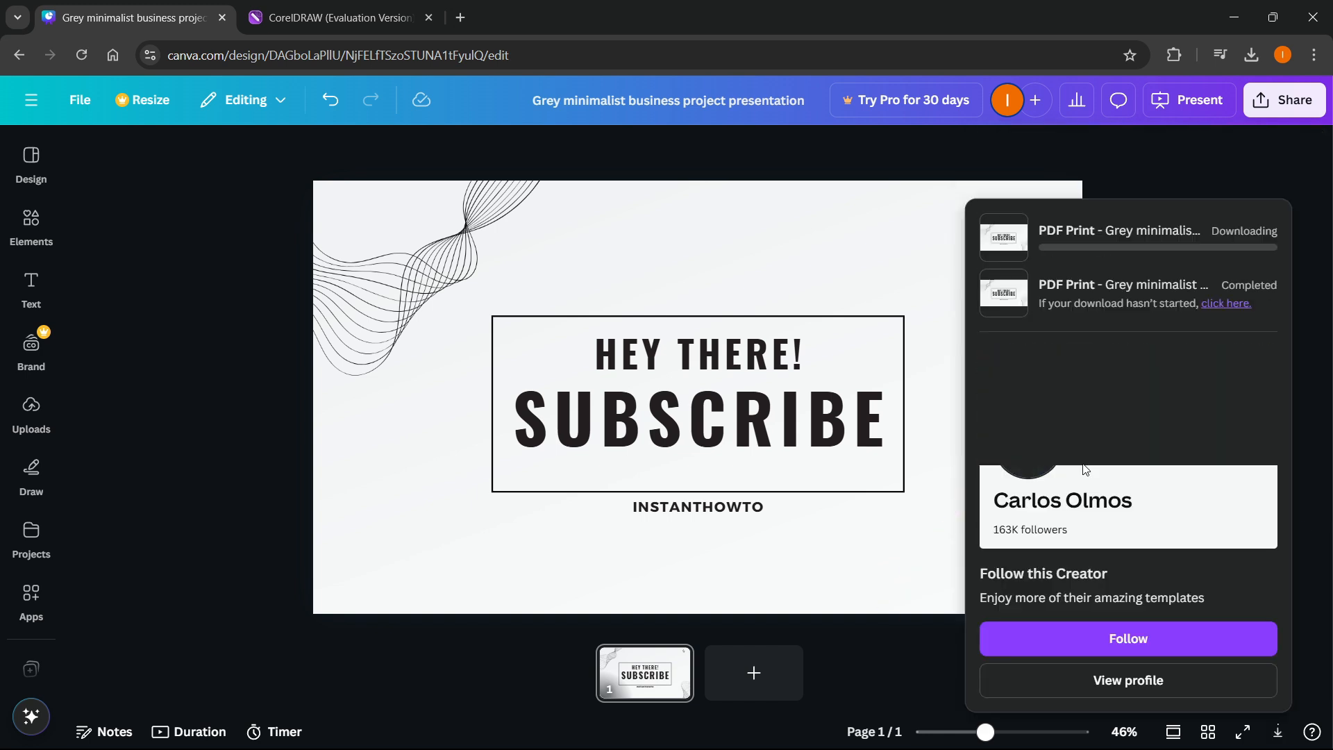
{"action": "left_click", "coordinate": [697, 418]}
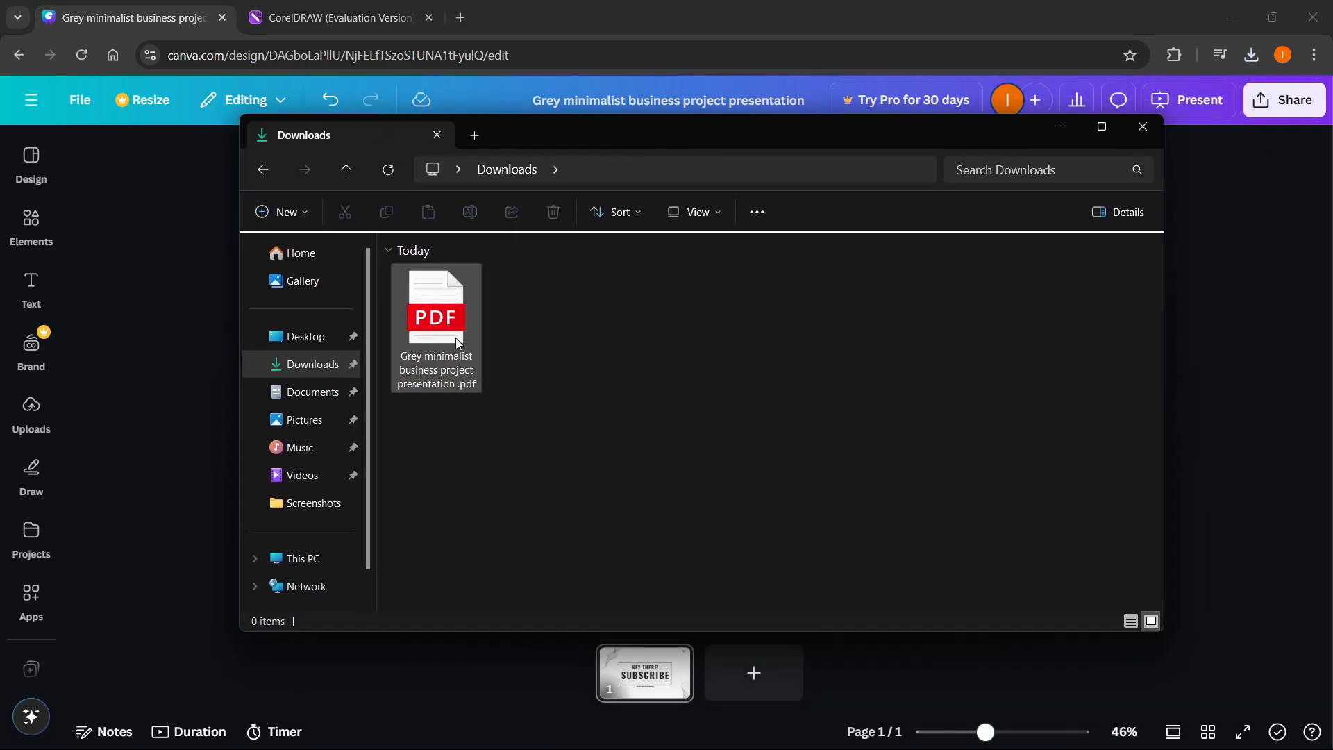
{"action": "mouse_move", "coordinate": [455, 341]}
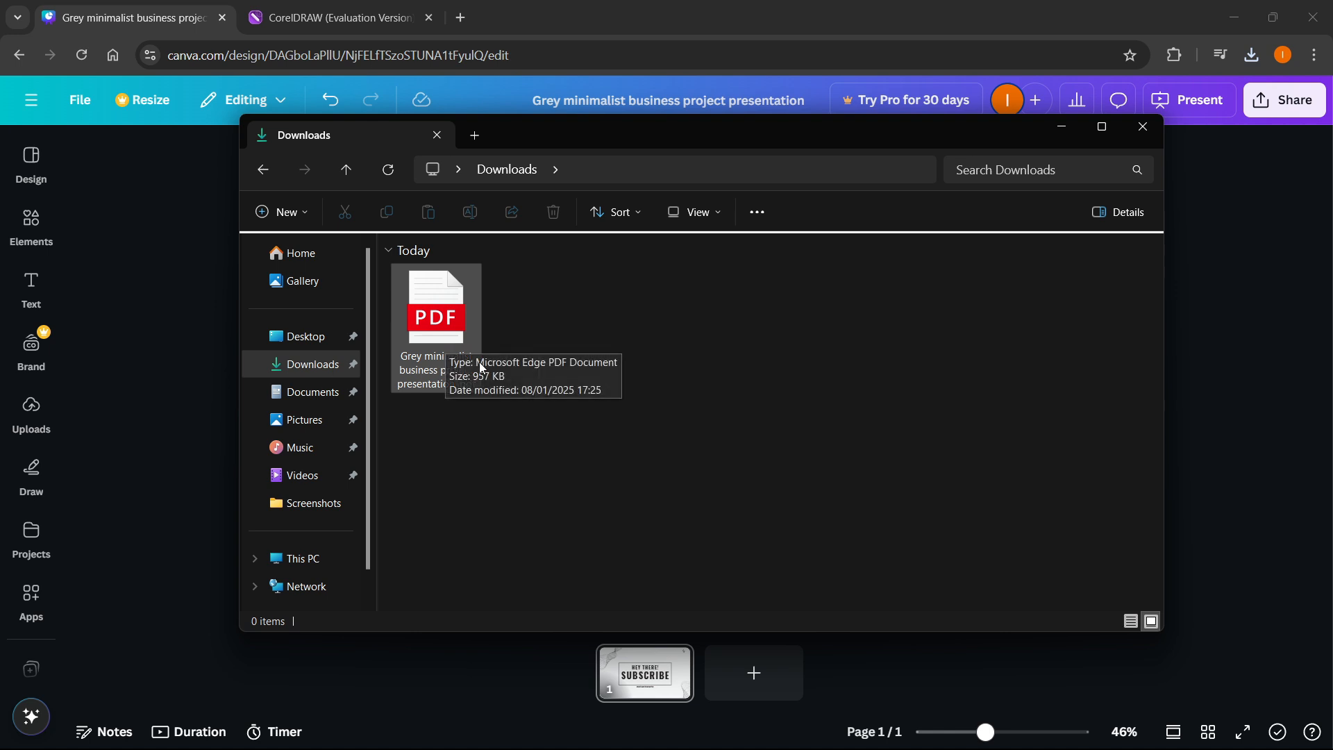
{"action": "mouse_move", "coordinate": [332, 137]}
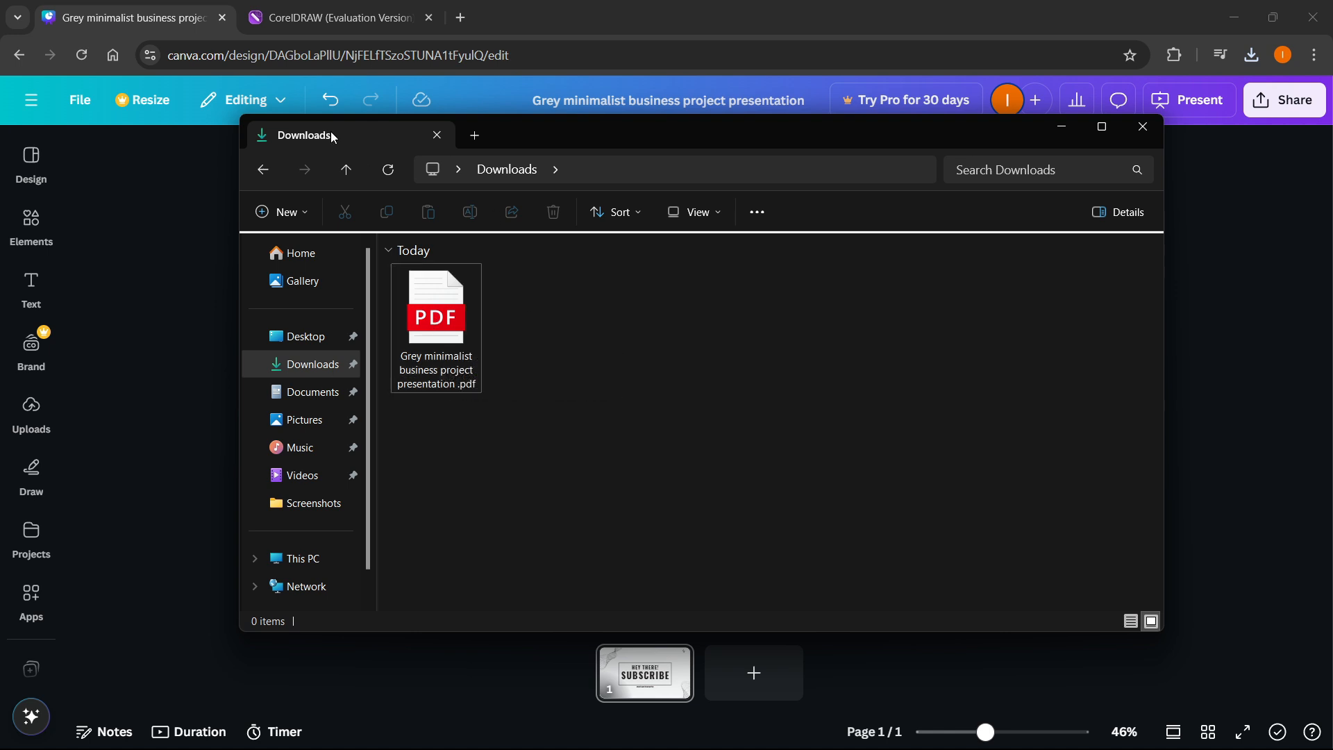
{"action": "mouse_move", "coordinate": [510, 368]}
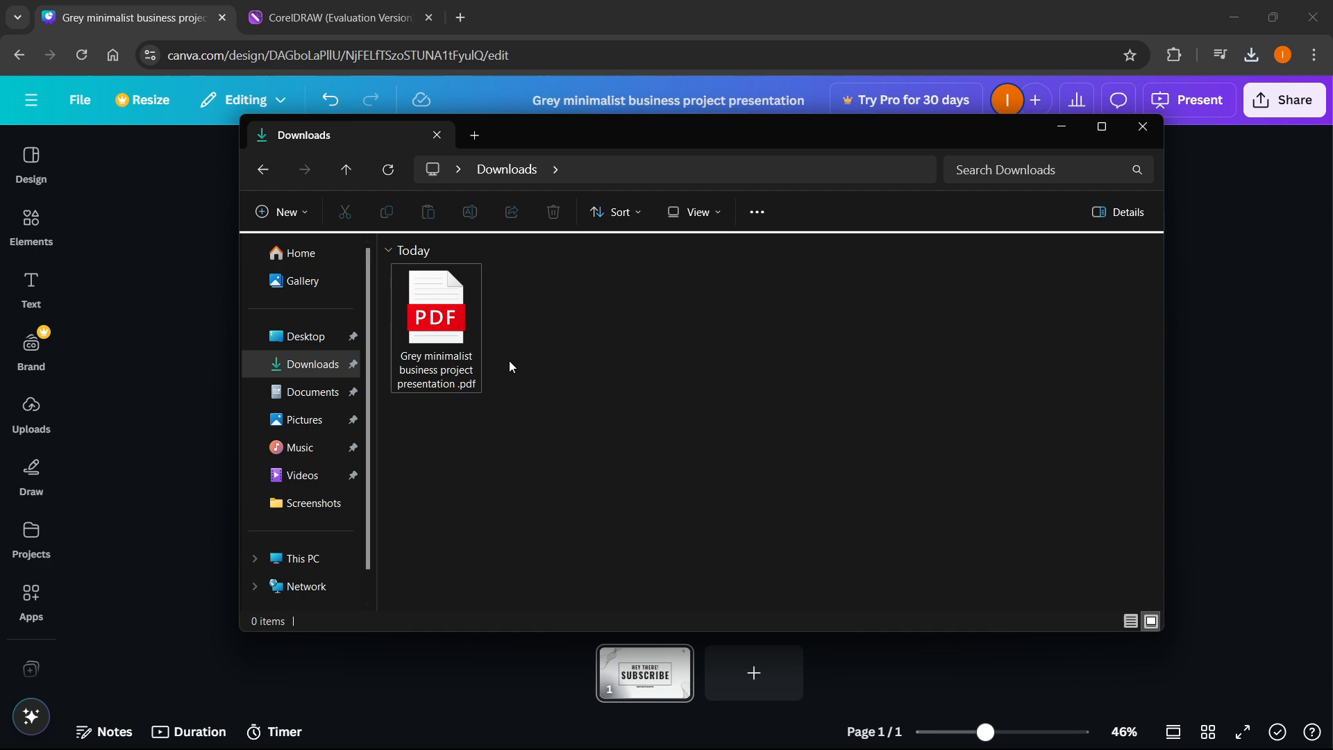
{"action": "mouse_move", "coordinate": [625, 412]}
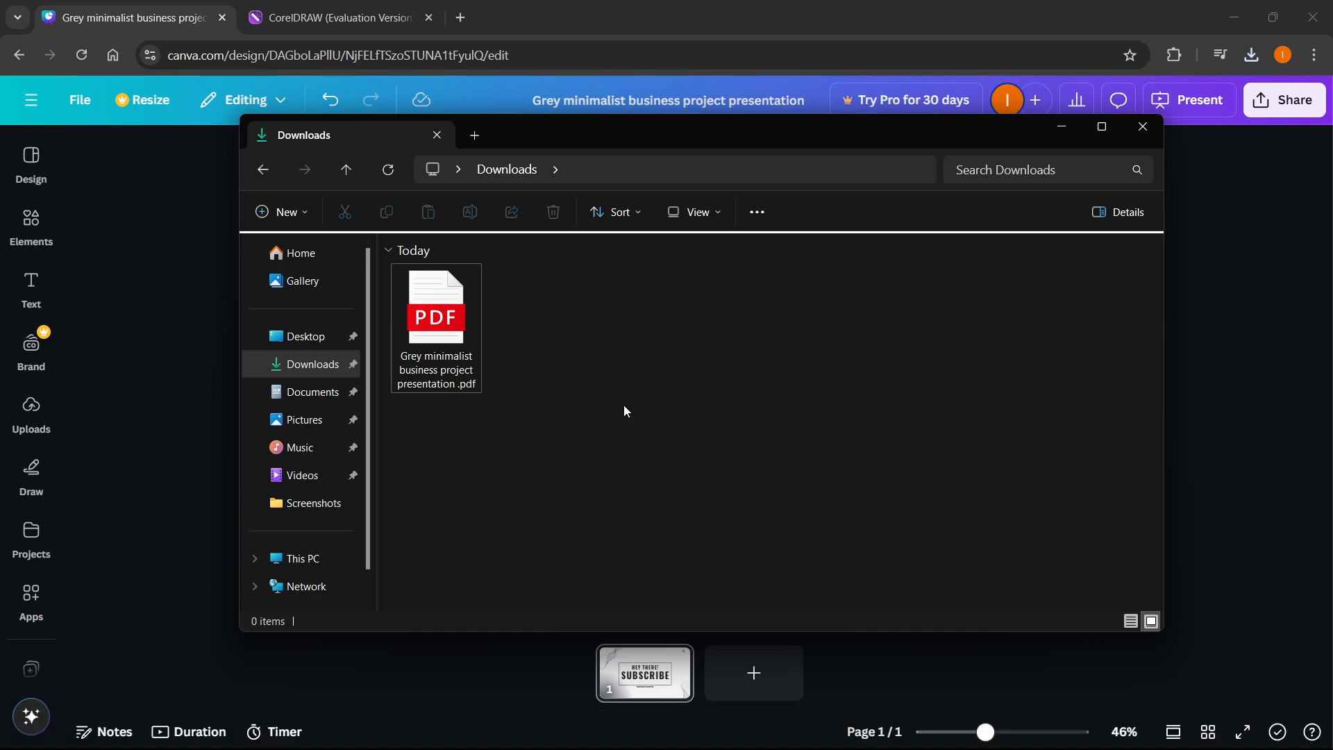
- Switch to CorelDRAW and choose File > Open
{"action": "left_click", "coordinate": [339, 17]}
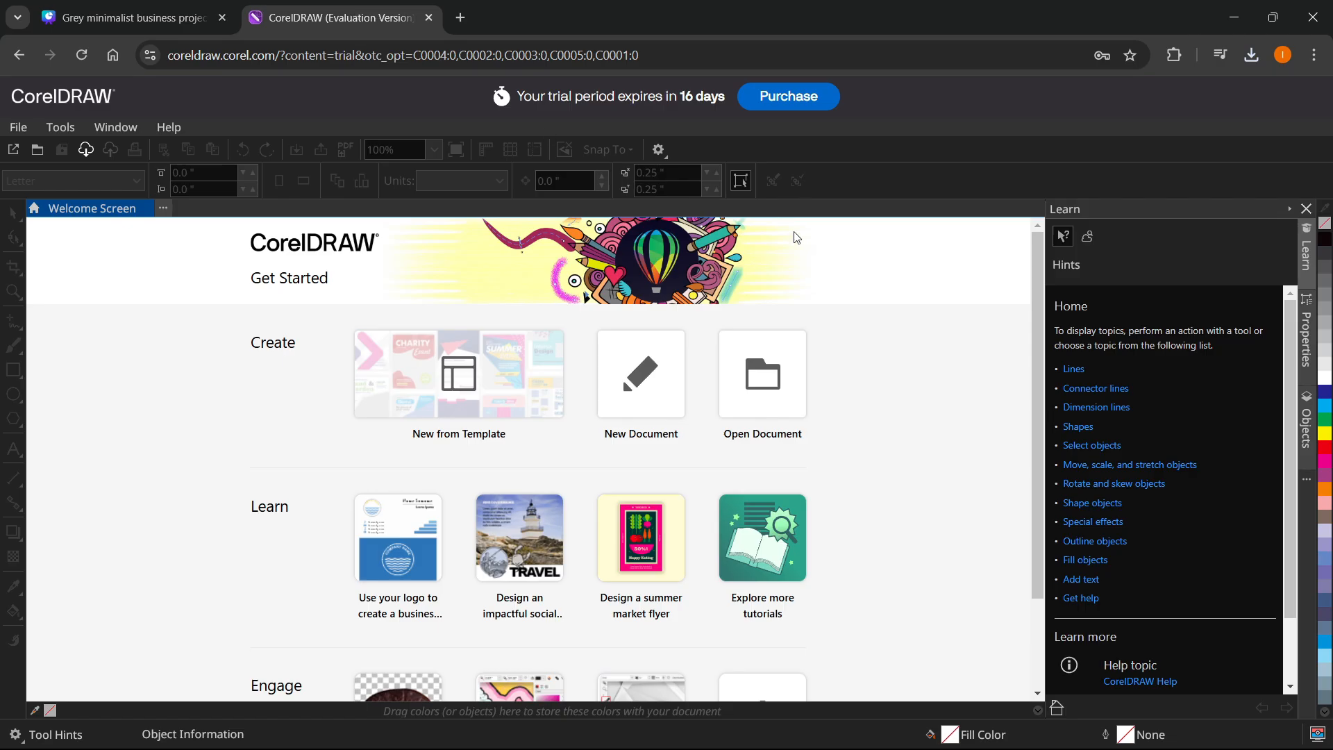
{"action": "mouse_move", "coordinate": [762, 121]}
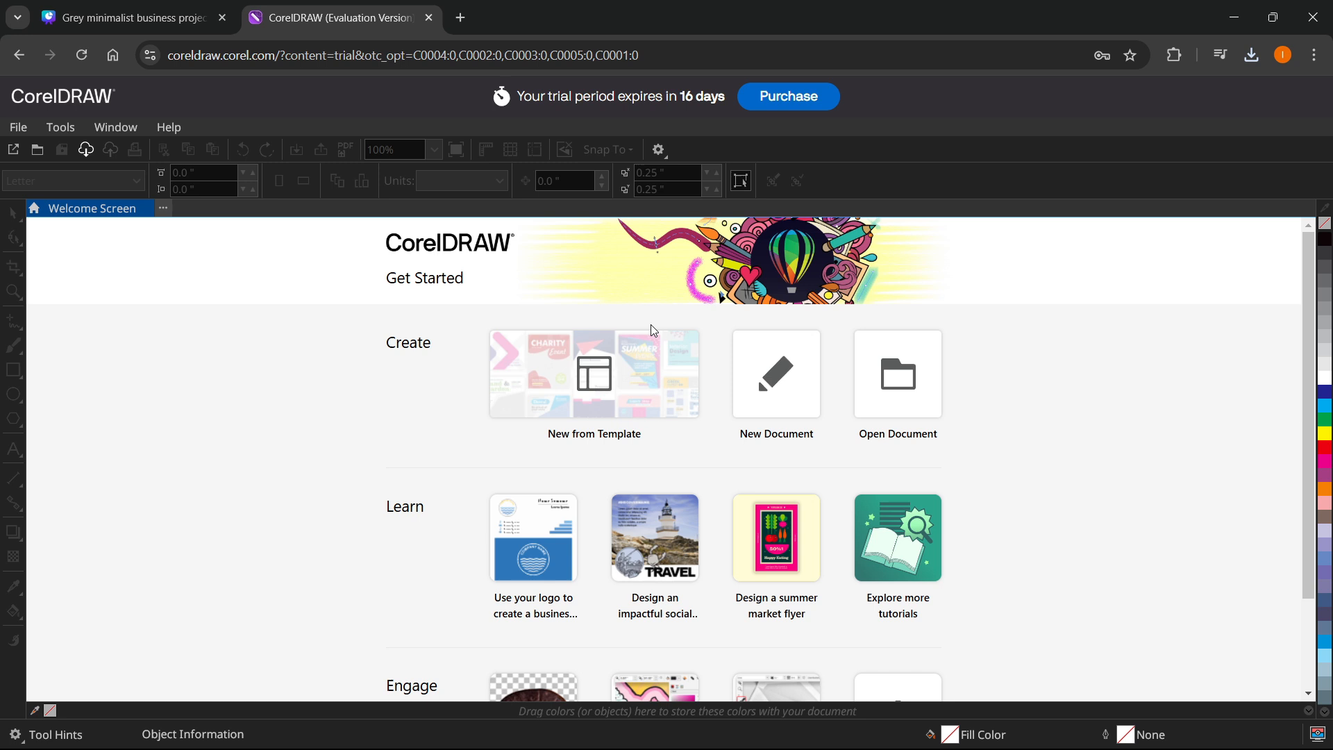
{"action": "mouse_move", "coordinate": [274, 351]}
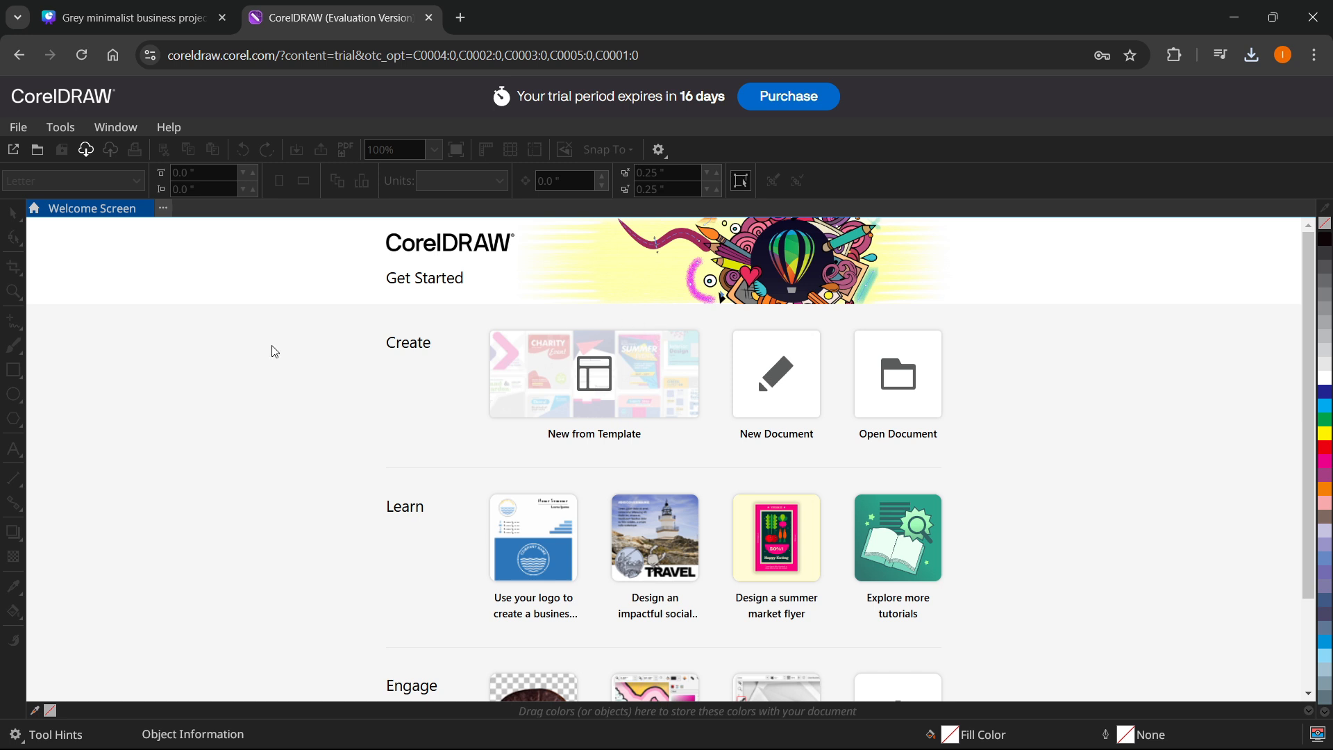
{"action": "mouse_move", "coordinate": [64, 196]}
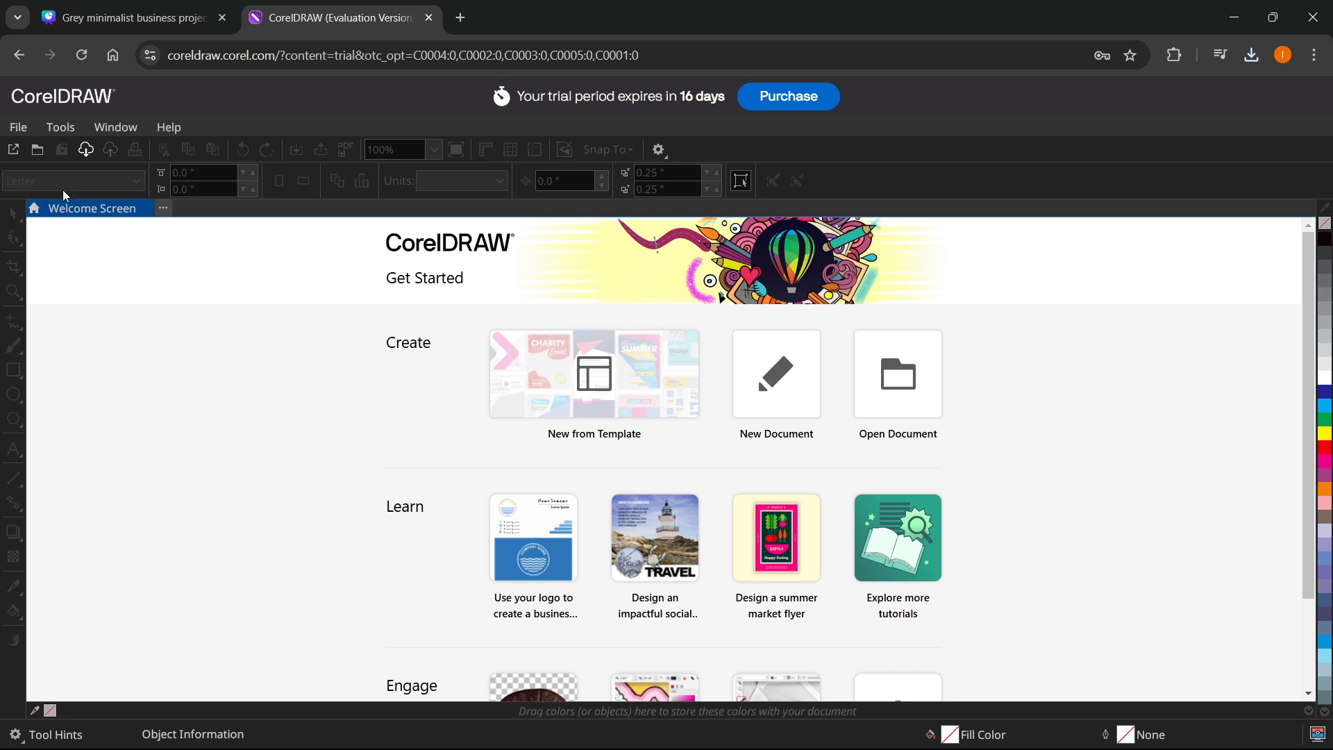
{"action": "left_click", "coordinate": [17, 126]}
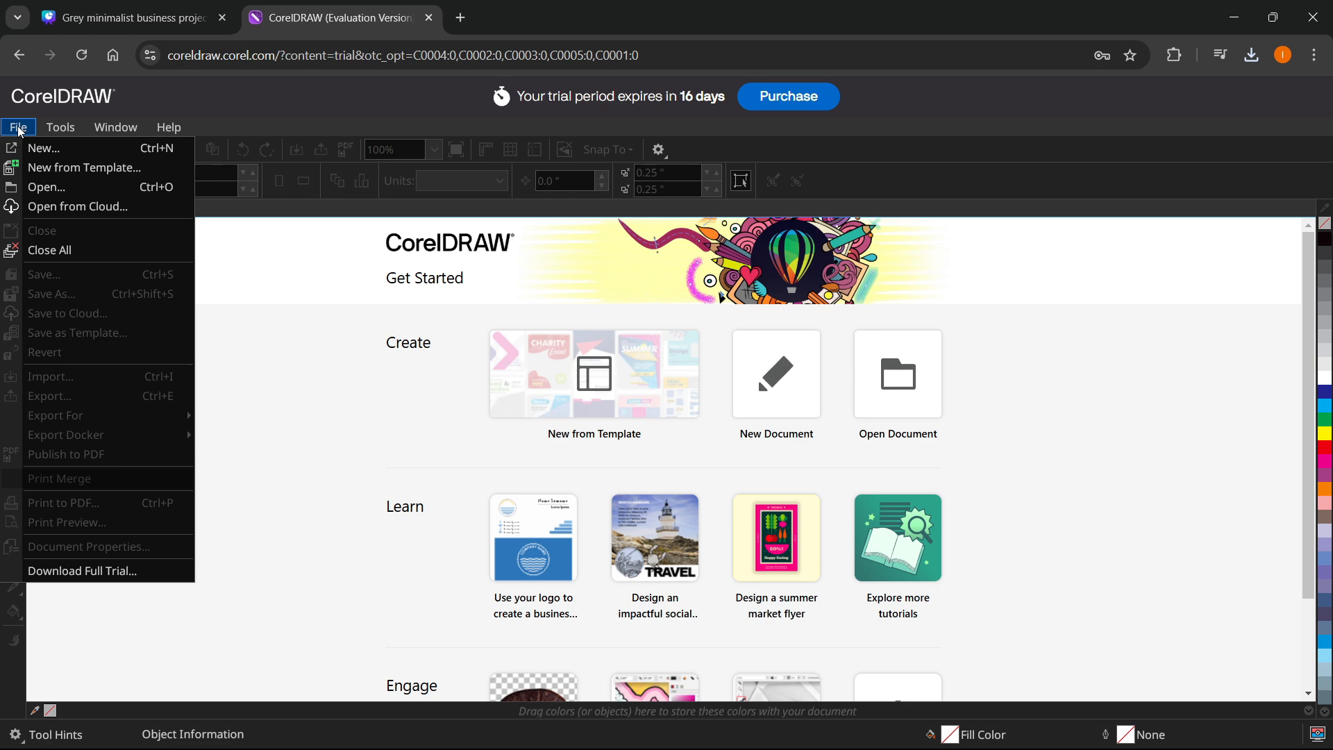
{"action": "left_click", "coordinate": [46, 187]}
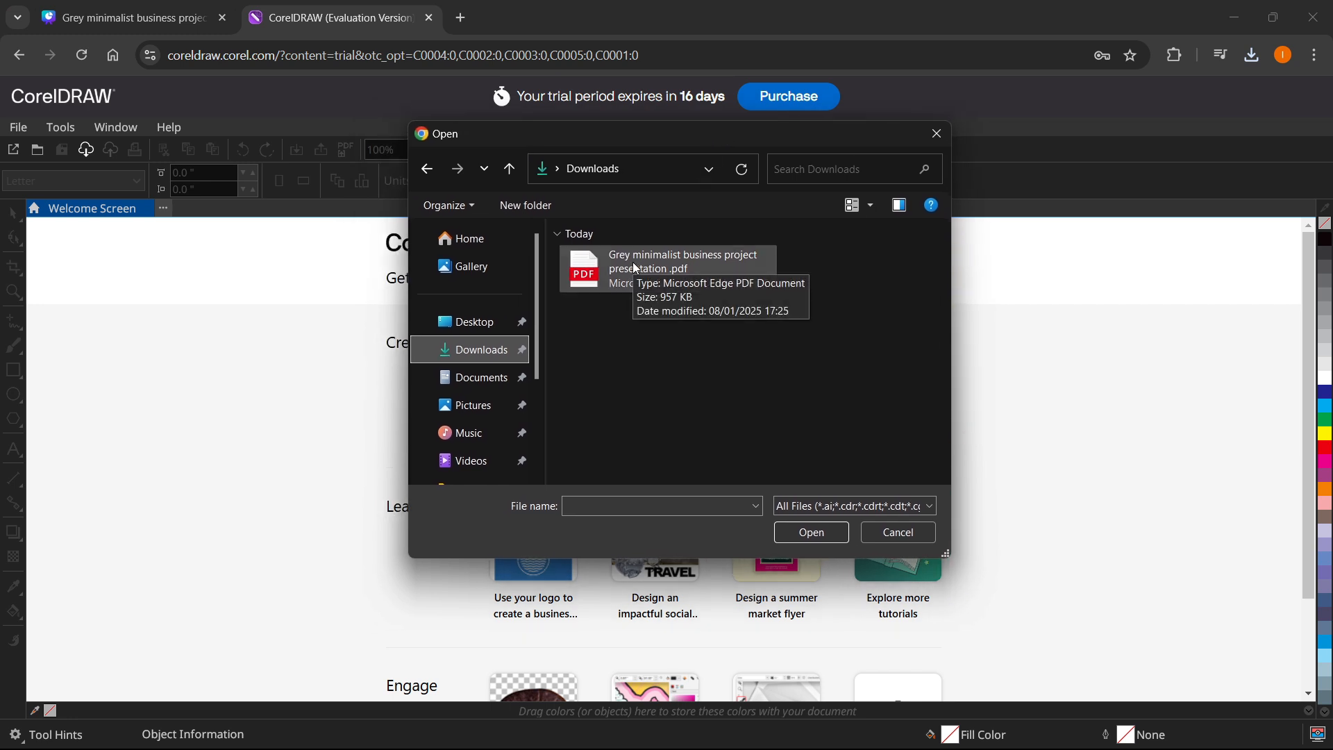
- Open the Grey minimalist business project presentation PDF from Downloads
{"action": "left_click", "coordinate": [667, 268]}
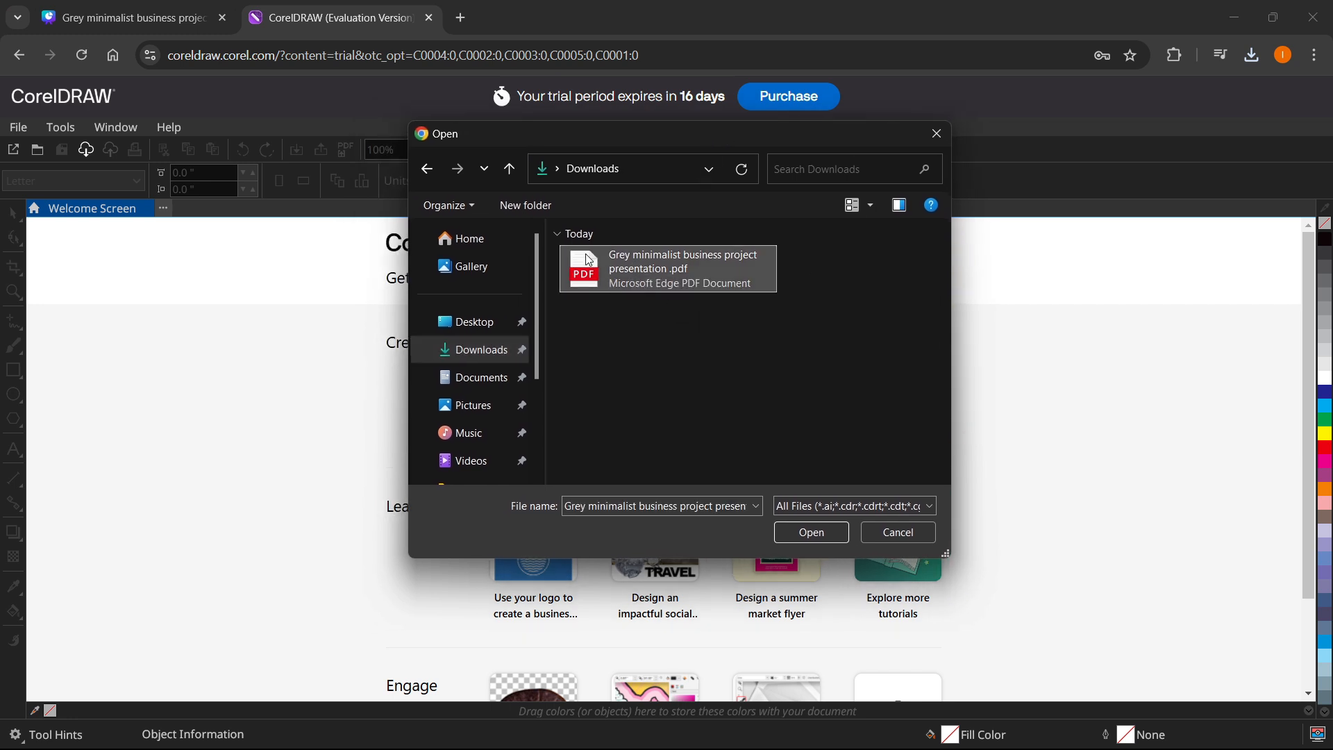
{"action": "mouse_move", "coordinate": [652, 287]}
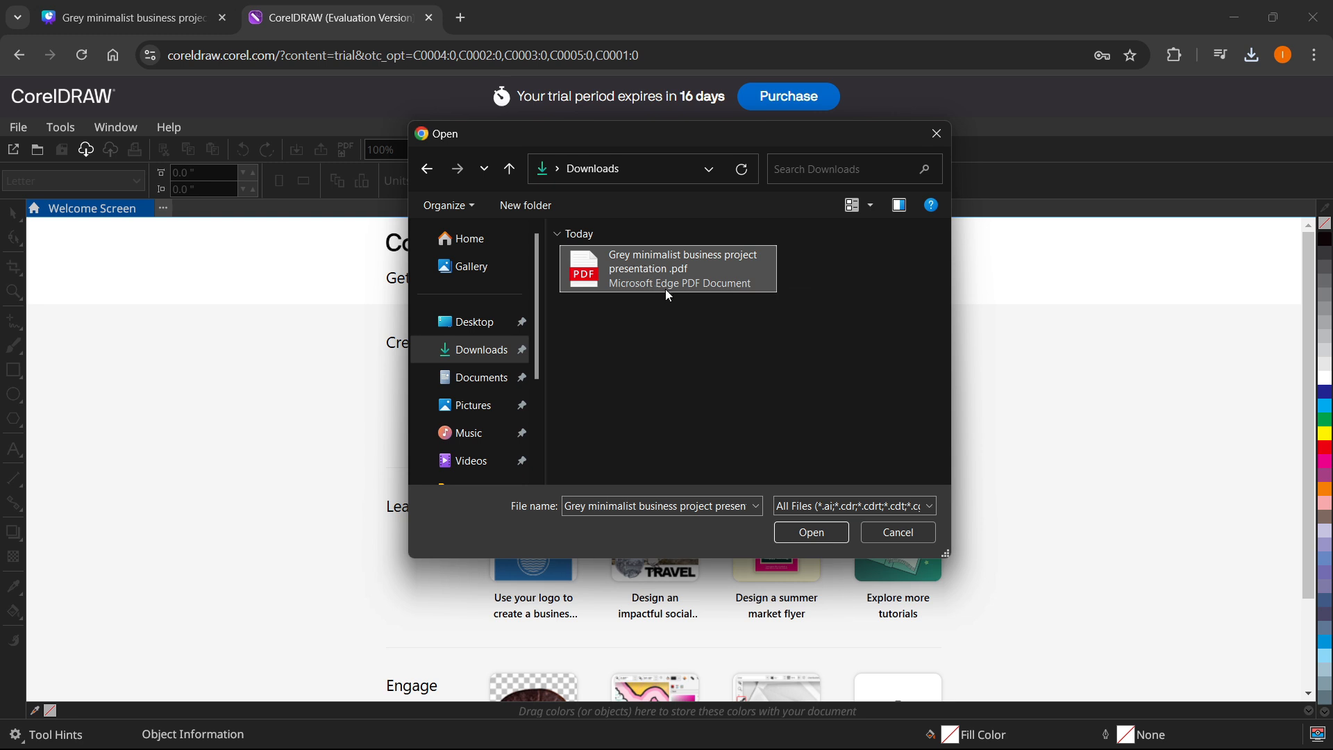
{"action": "mouse_move", "coordinate": [668, 268]}
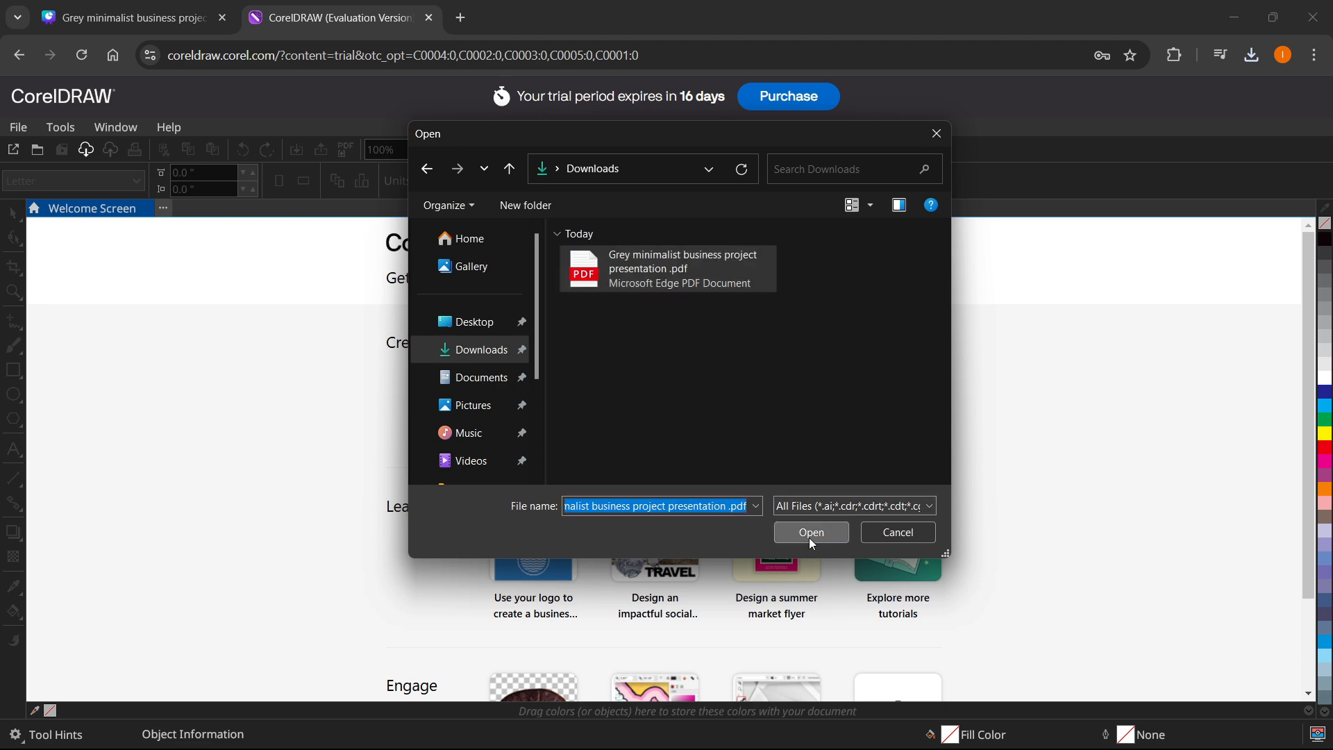
{"action": "left_click", "coordinate": [808, 531]}
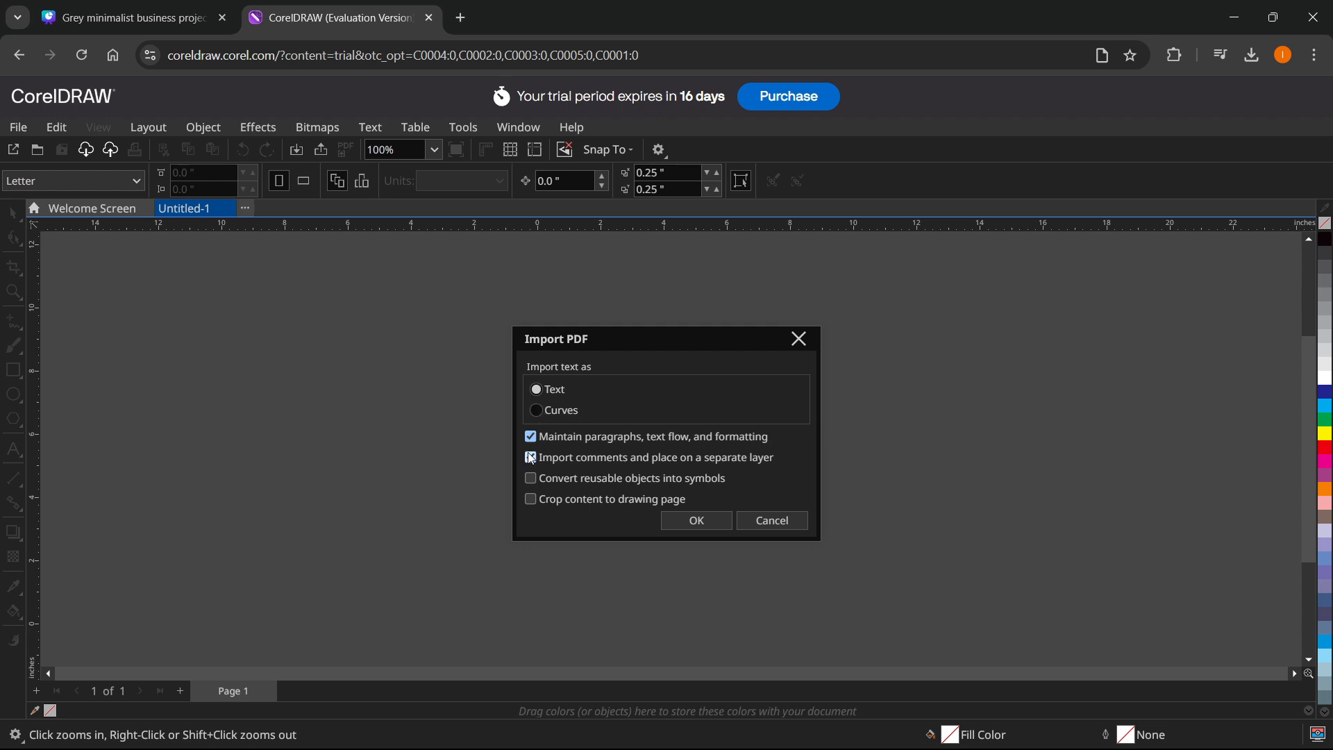
- Import the PDF with text converted to curves
{"action": "left_click", "coordinate": [537, 410]}
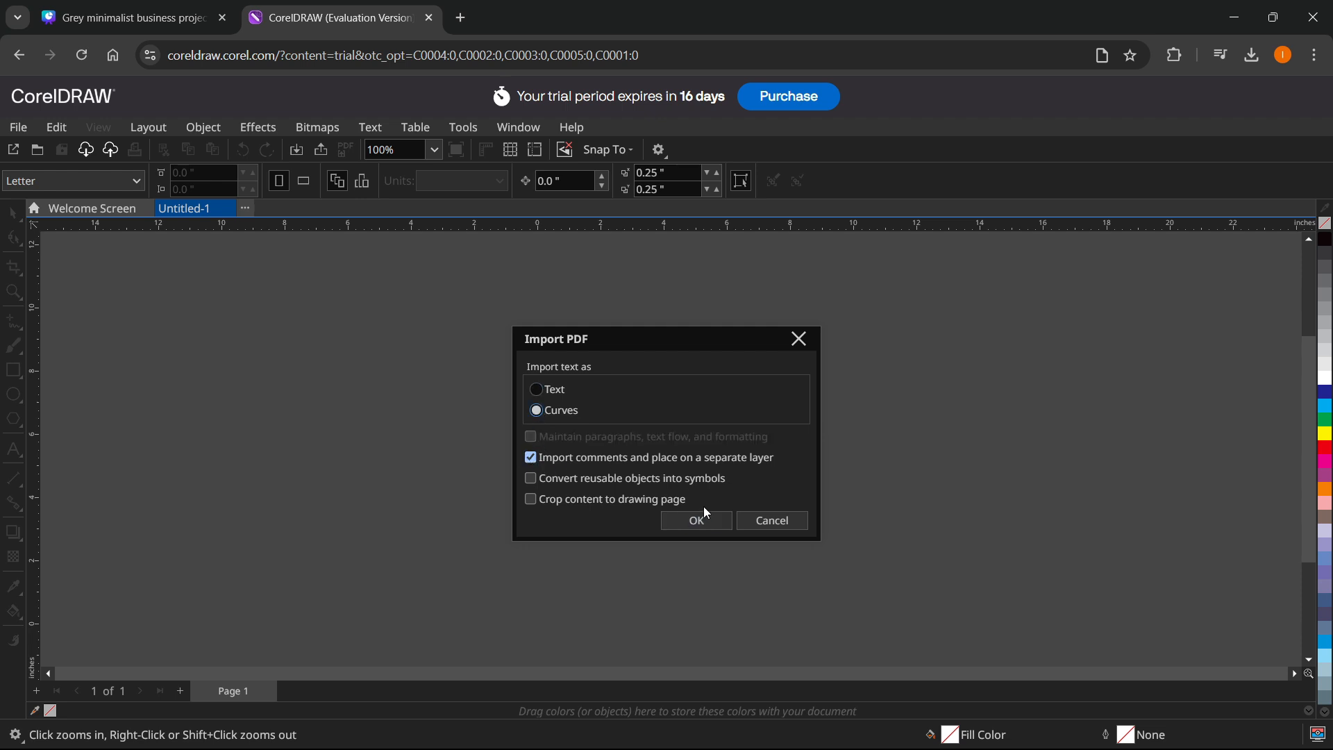
{"action": "left_click", "coordinate": [695, 520]}
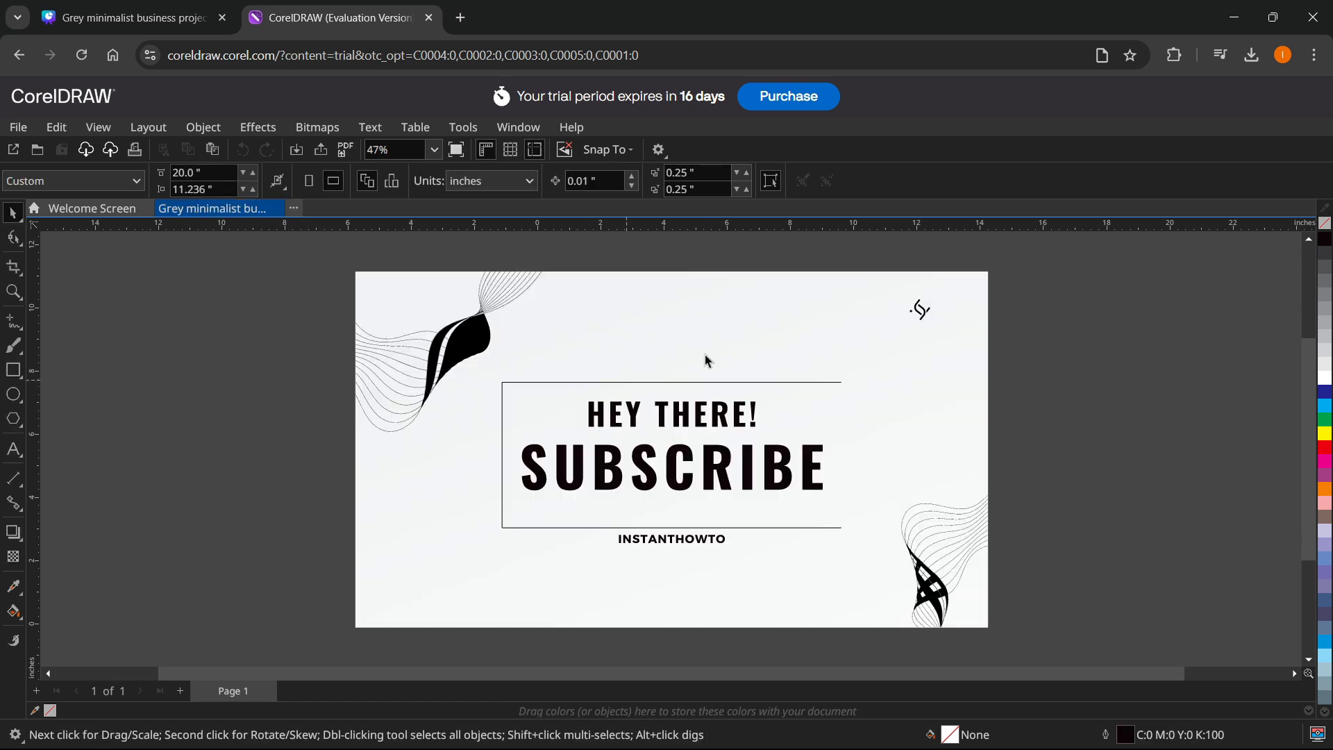
{"action": "mouse_move", "coordinate": [786, 337]}
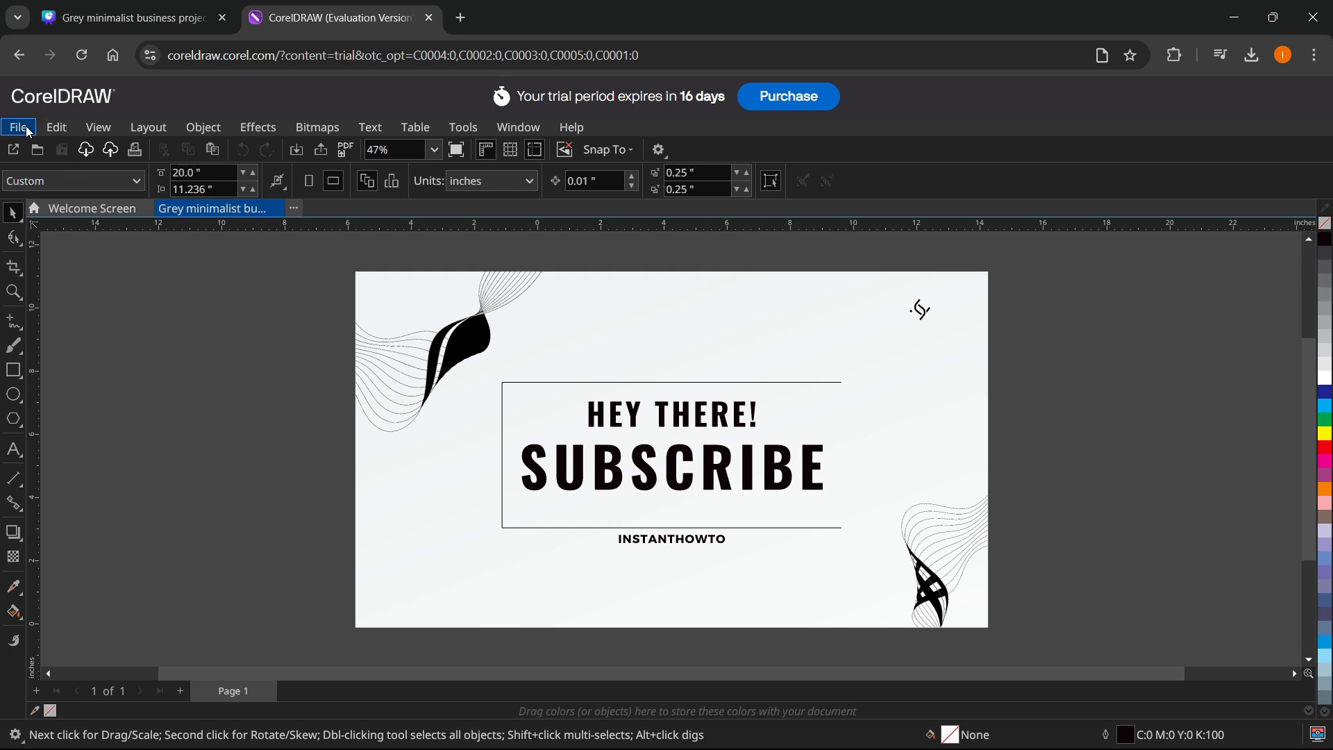
- Save the design into Downloads as a CDR - CorelDRAW file
{"action": "left_click", "coordinate": [18, 126]}
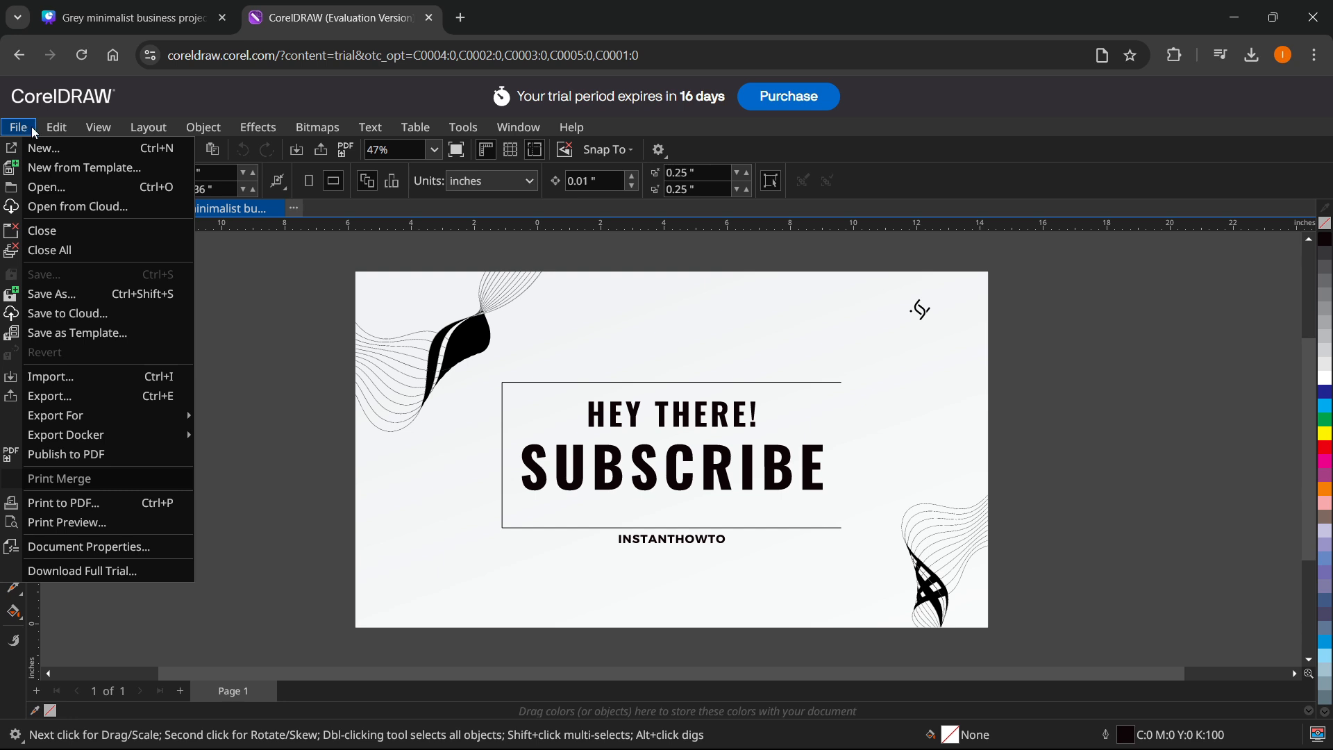
{"action": "left_click", "coordinate": [52, 295]}
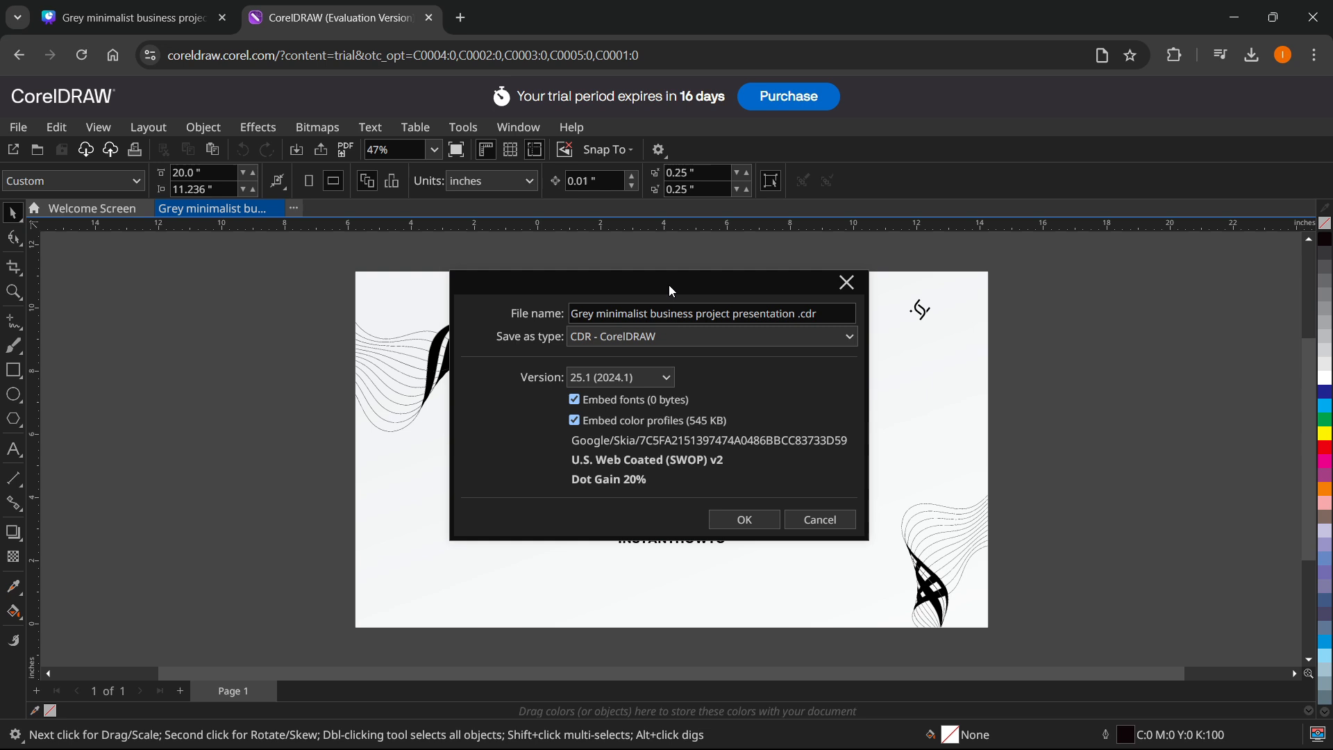
{"action": "left_click", "coordinate": [710, 313]}
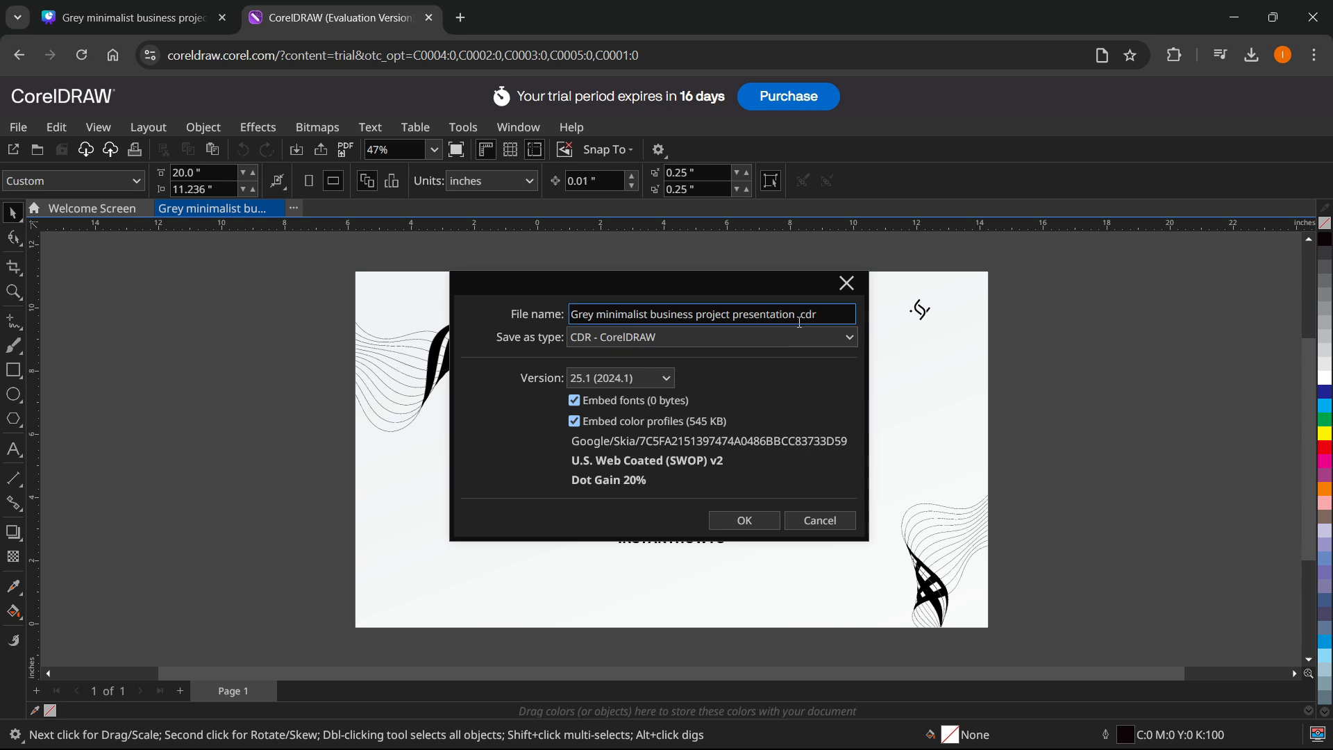
{"action": "left_click", "coordinate": [711, 337]}
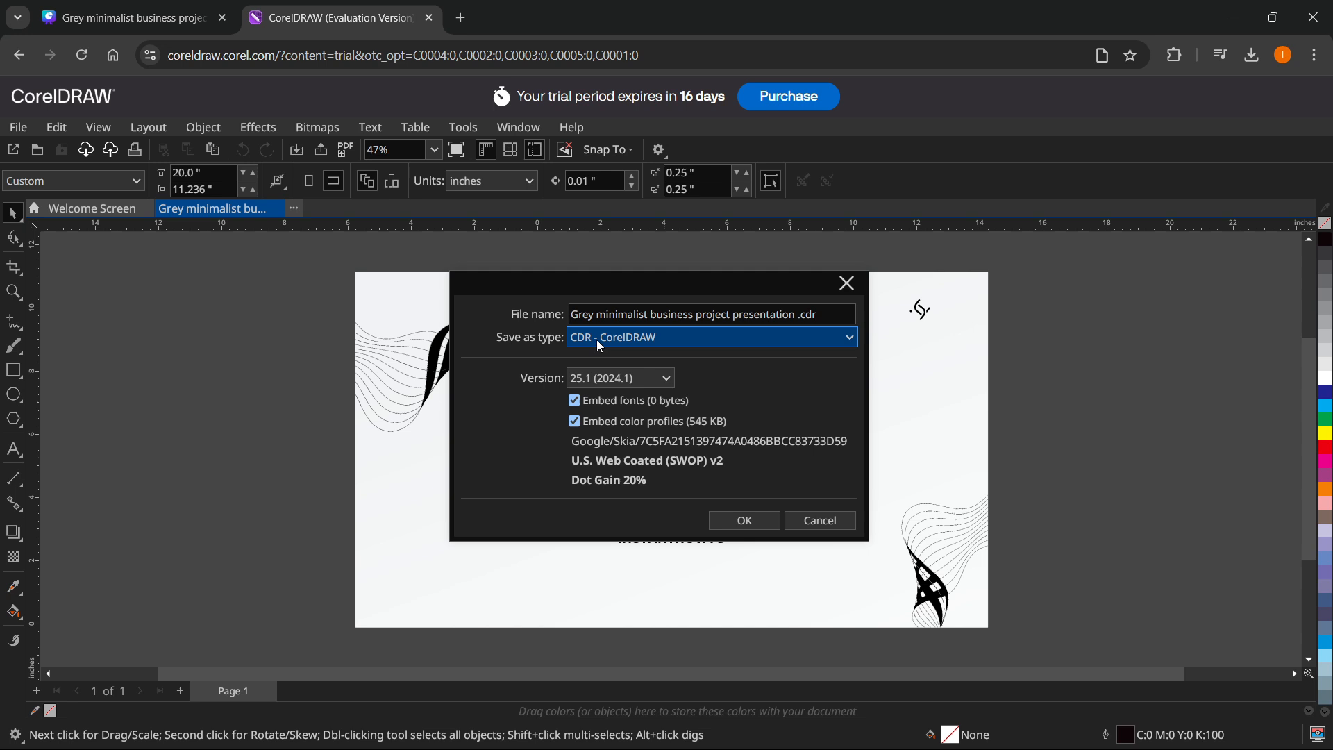
{"action": "mouse_move", "coordinate": [609, 342]}
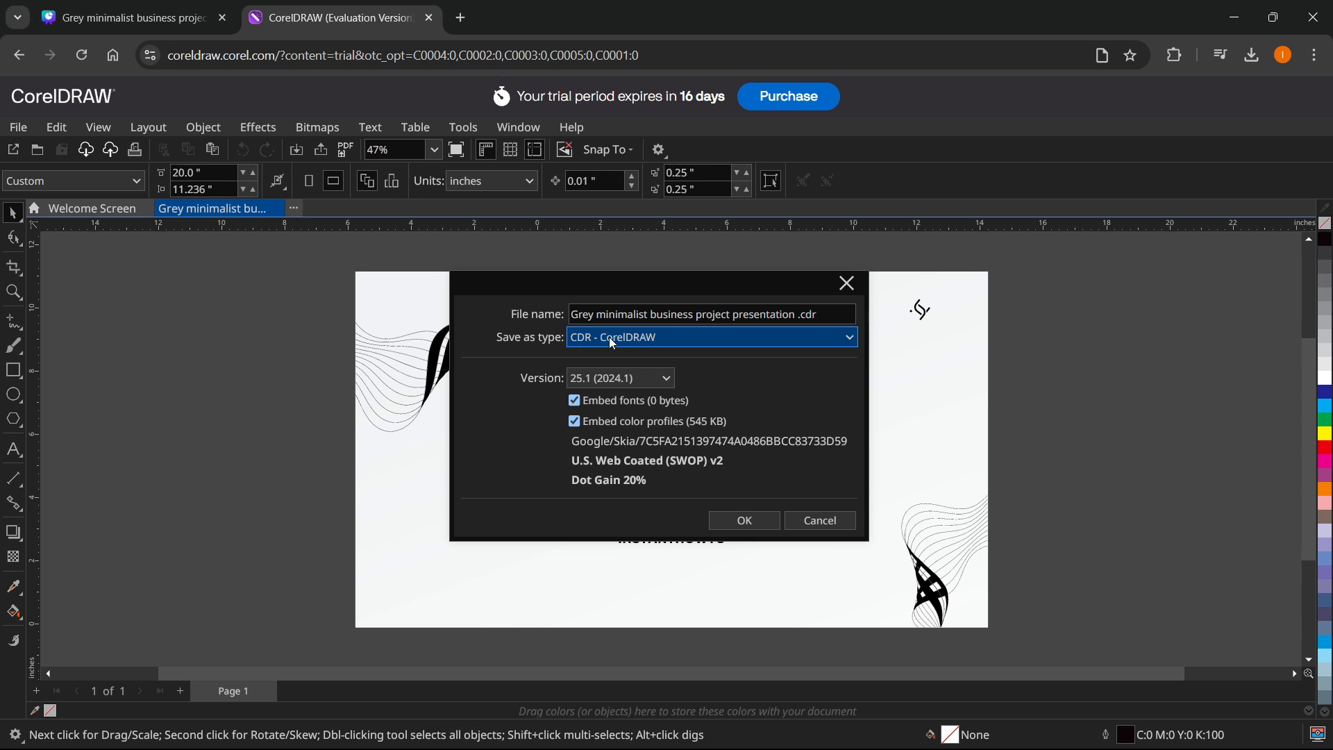
{"action": "left_click", "coordinate": [709, 337]}
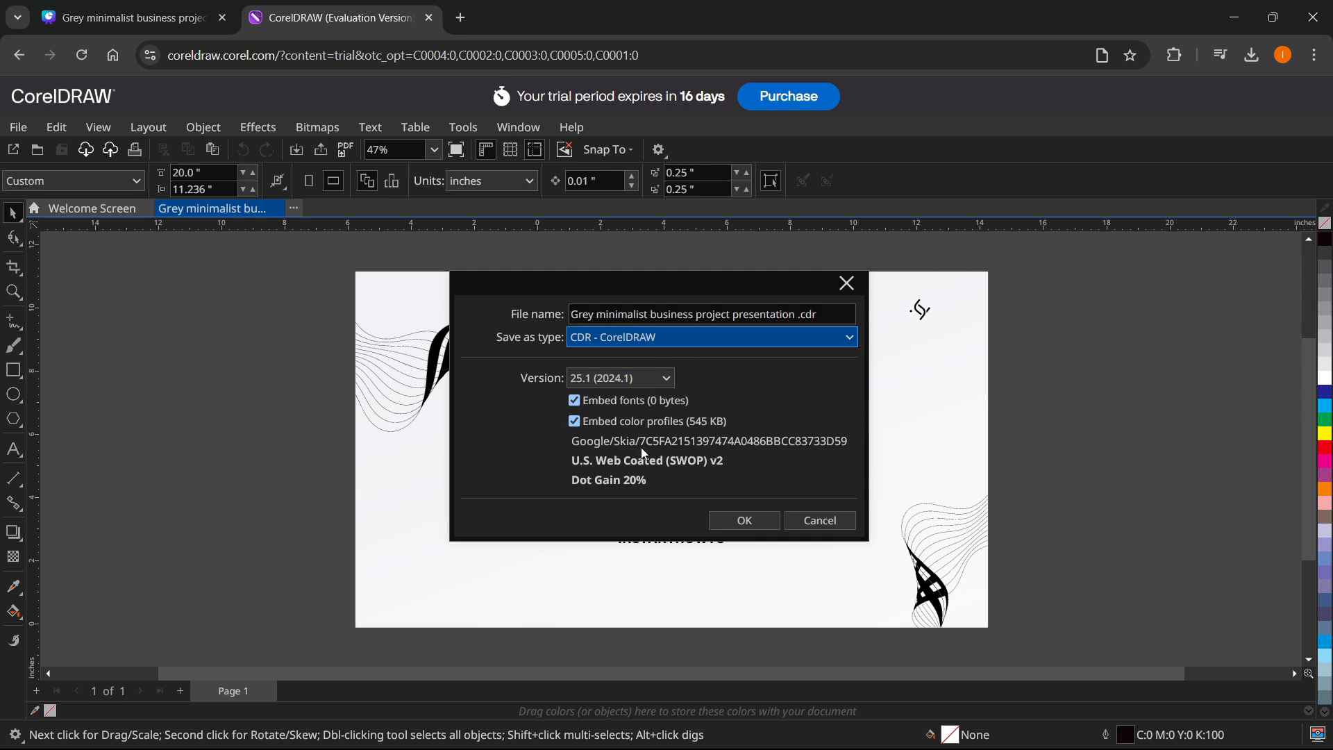
{"action": "left_click", "coordinate": [742, 520]}
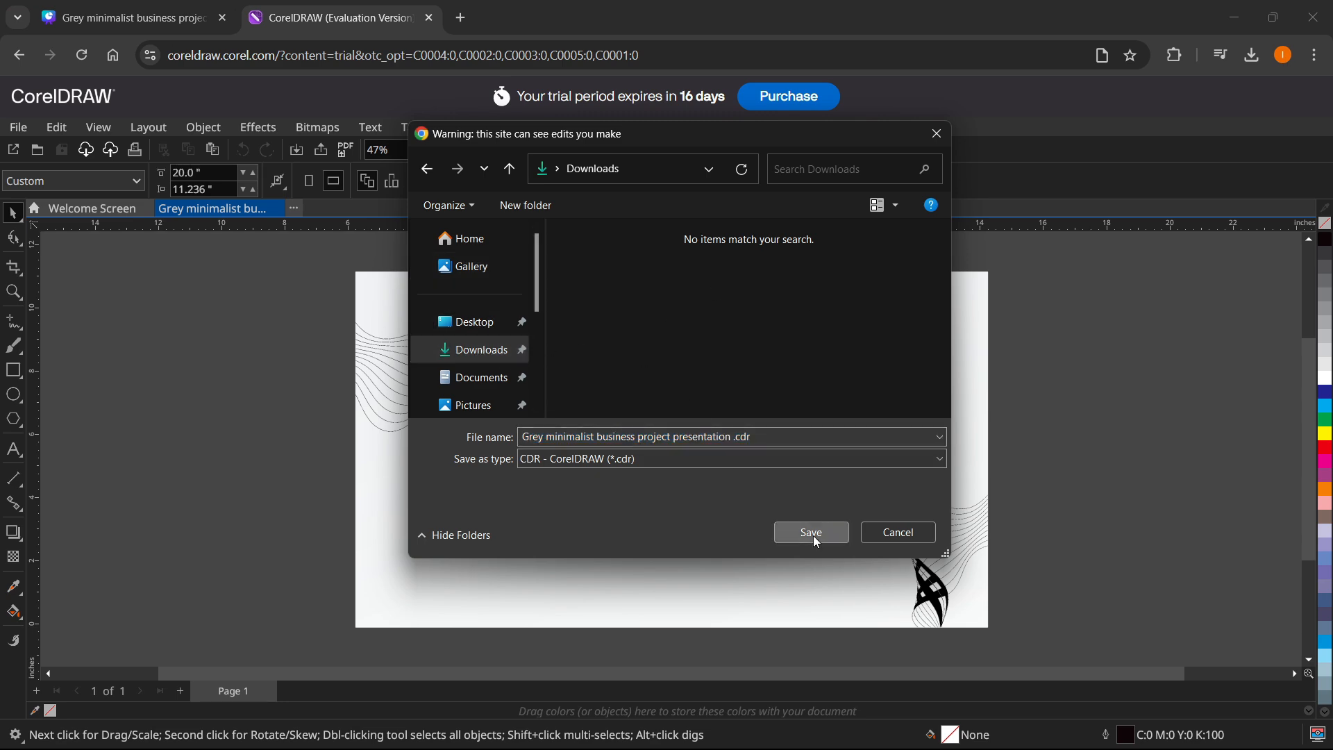
{"action": "left_click", "coordinate": [809, 531]}
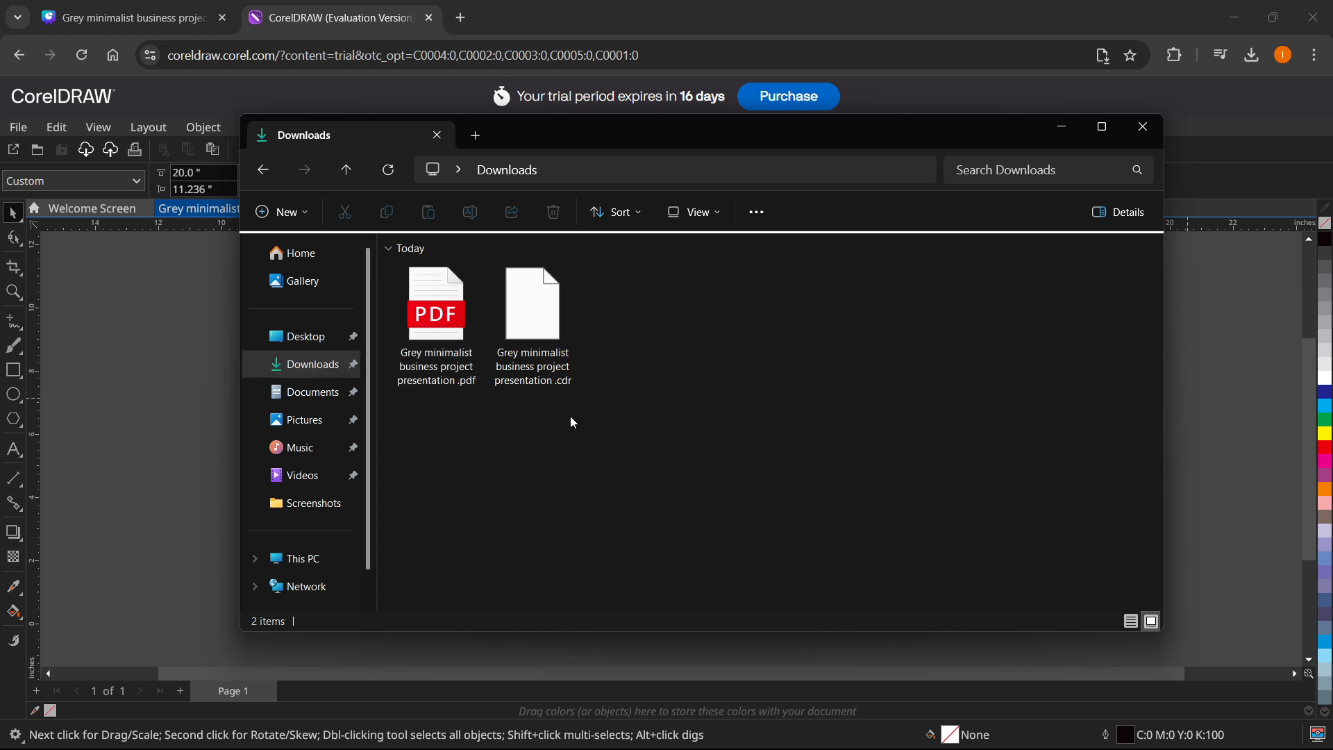
{"action": "mouse_move", "coordinate": [531, 306]}
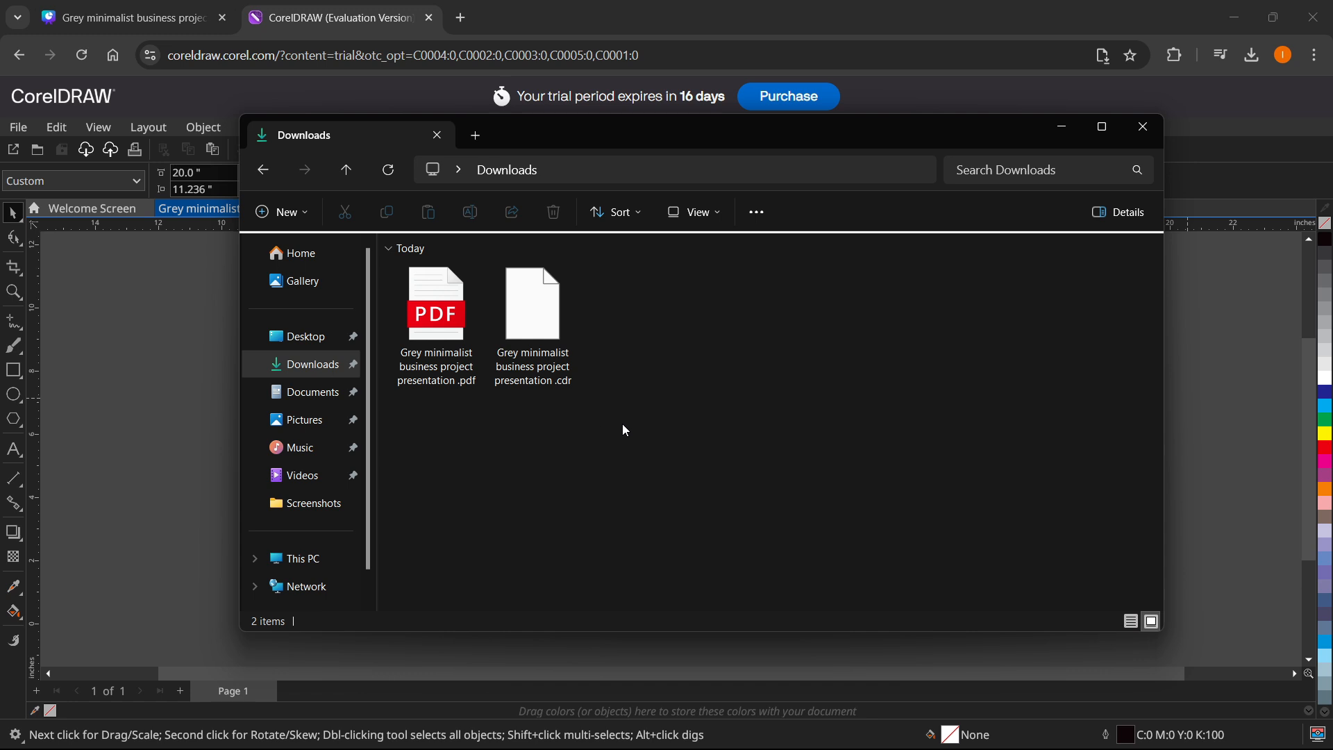
{"action": "mouse_move", "coordinate": [629, 424]}
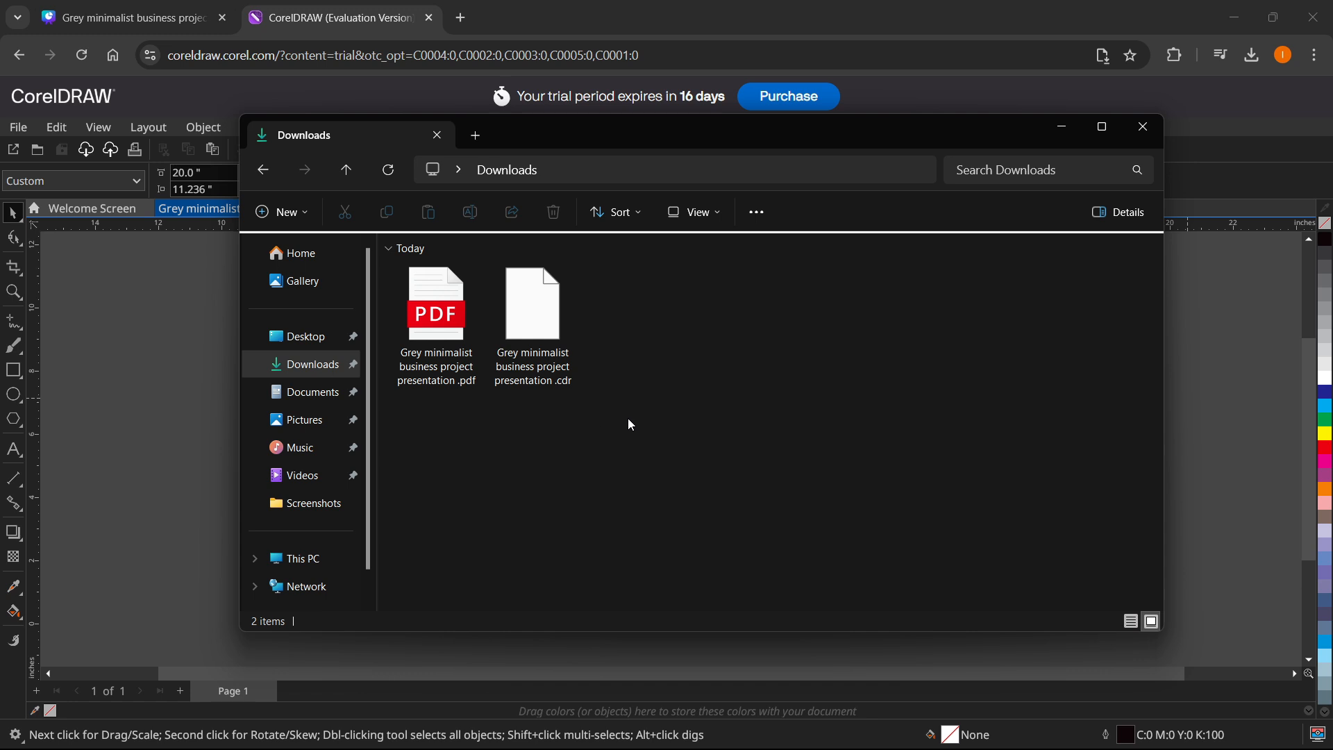